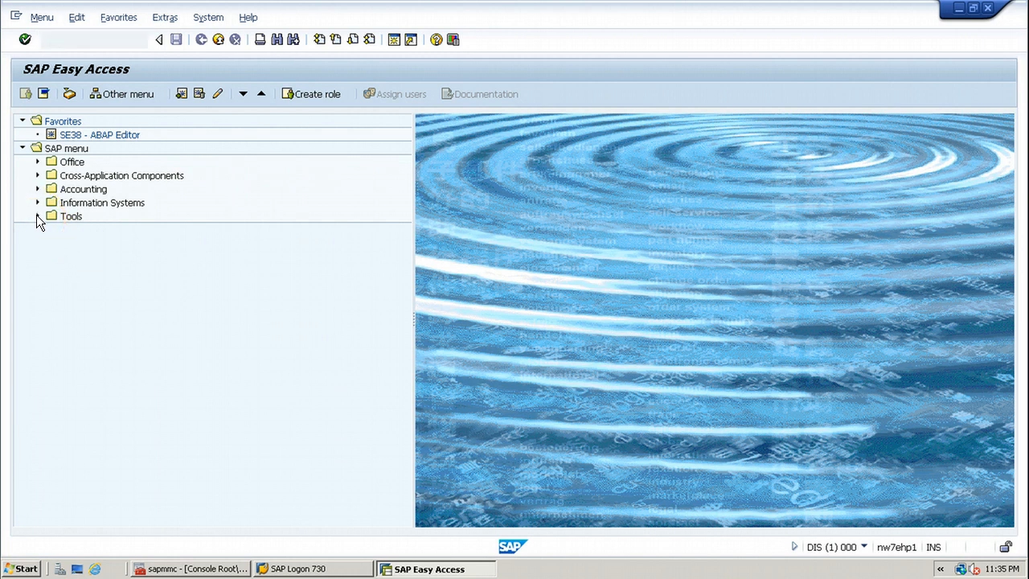
# Step: Expand Tools > Administration > Administration > Network and select SM59 RFC Destinations
pyautogui.click(38, 215)
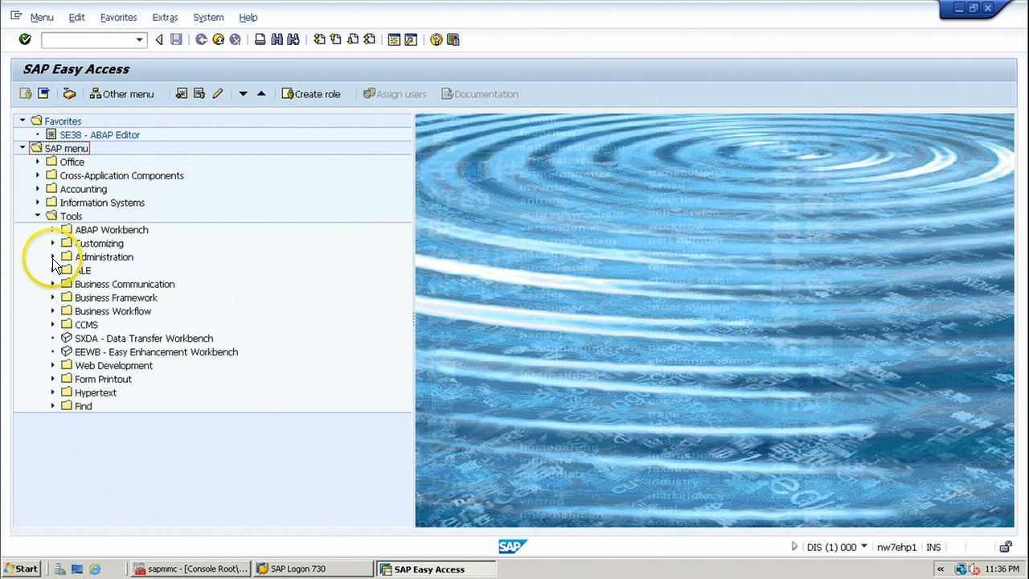
pyautogui.click(53, 257)
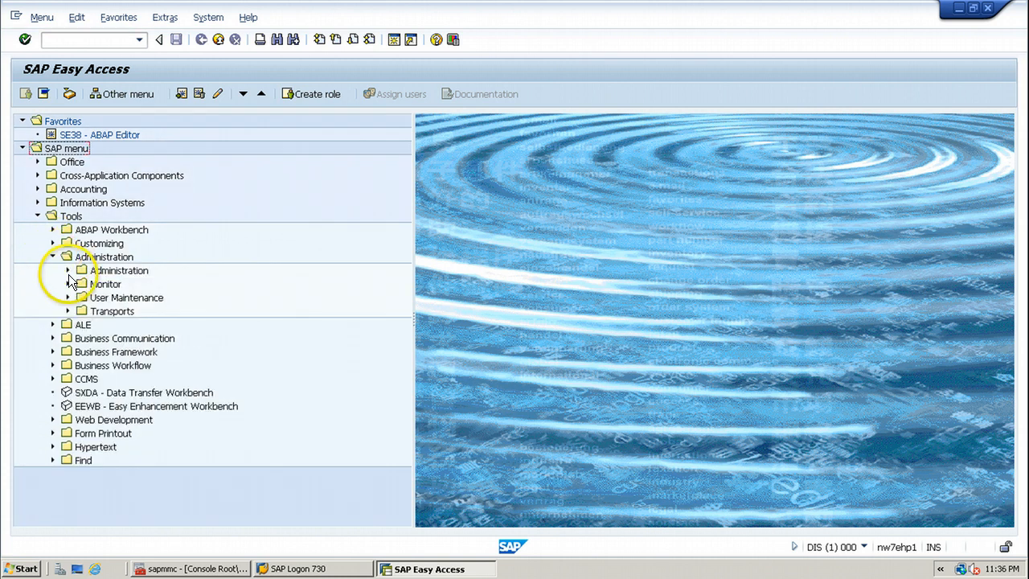
pyautogui.click(68, 270)
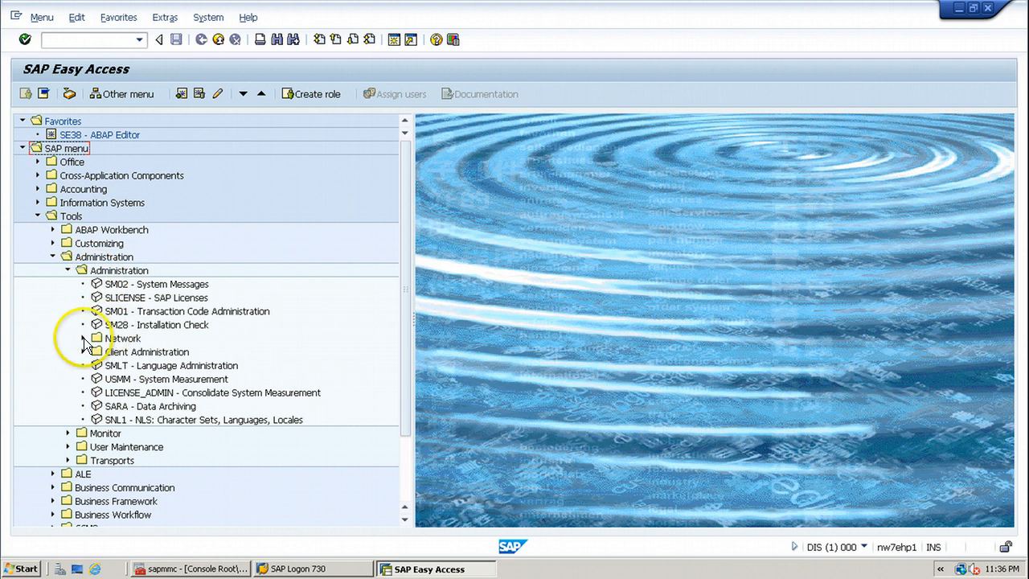
pyautogui.click(83, 337)
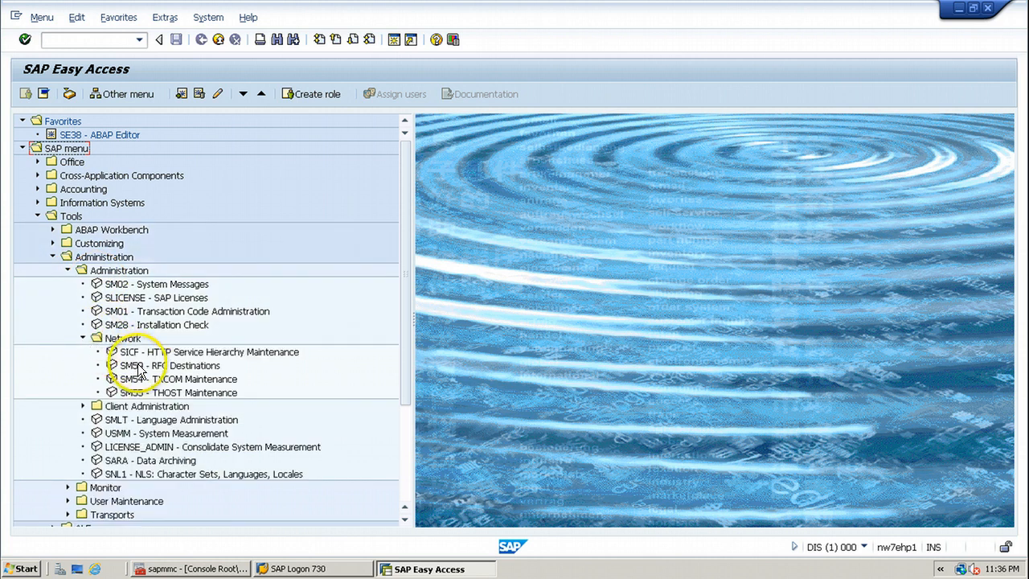
pyautogui.click(165, 364)
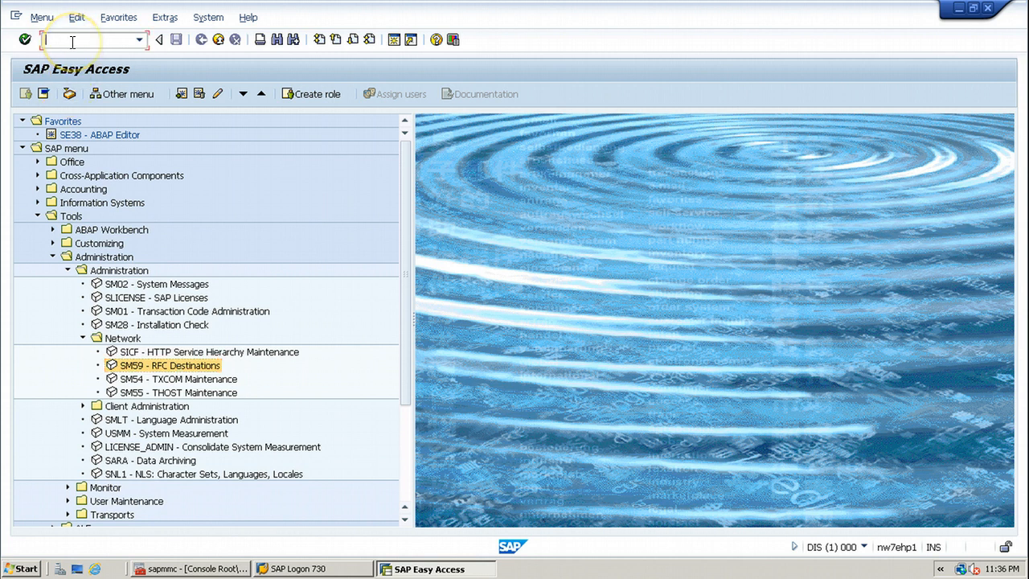
pyautogui.write('sm')
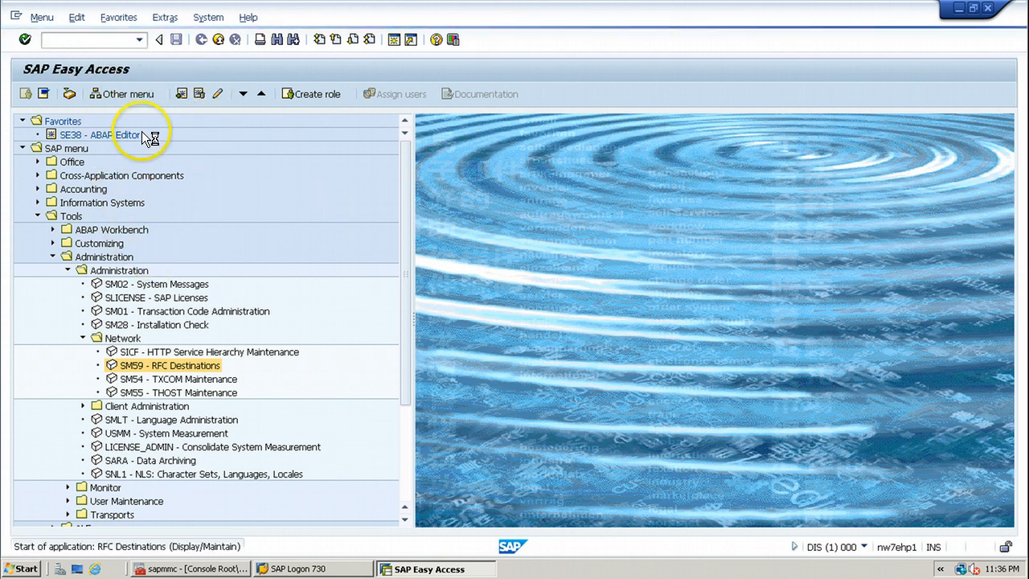
pyautogui.moveTo(198, 283)
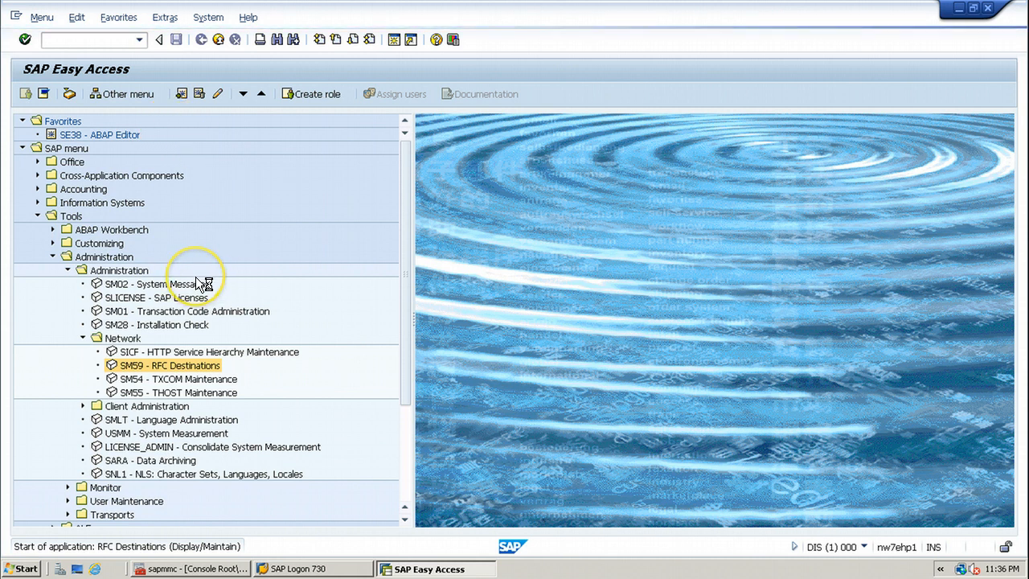
# Step: Launch the RFC Destinations transaction and review the connection categories, settling on ABAP Connections
pyautogui.doubleClick(169, 364)
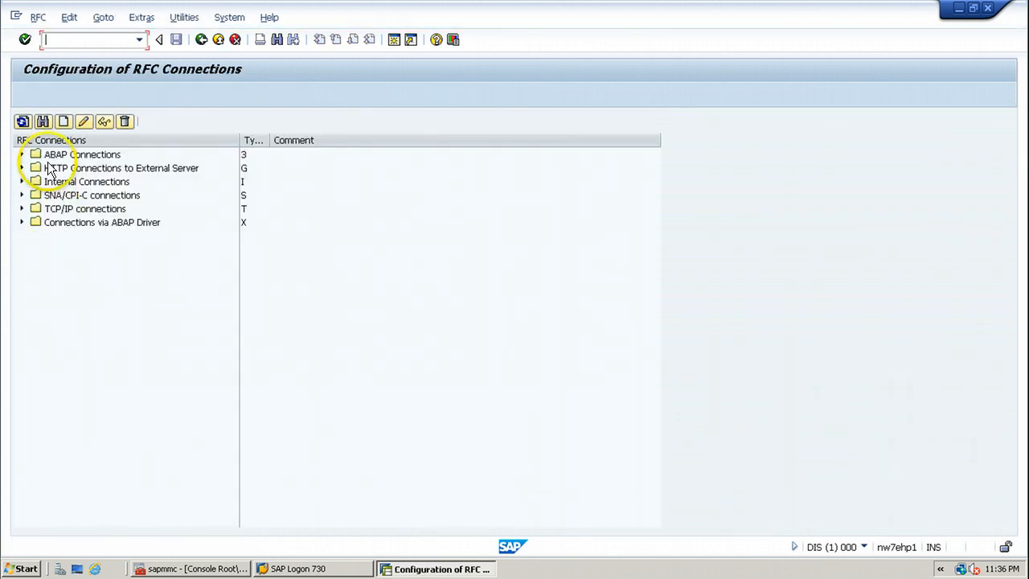
pyautogui.click(83, 153)
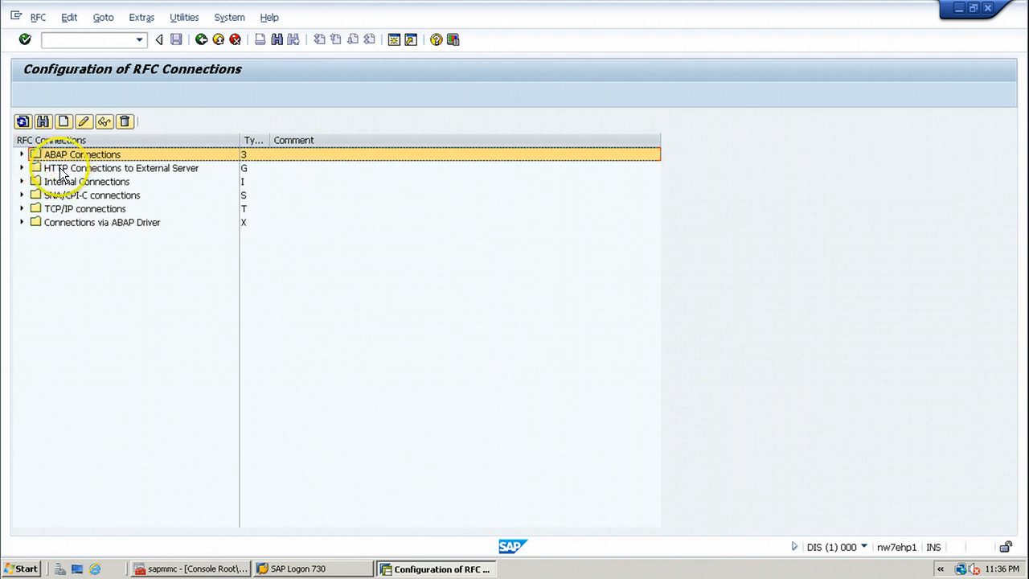
pyautogui.click(86, 181)
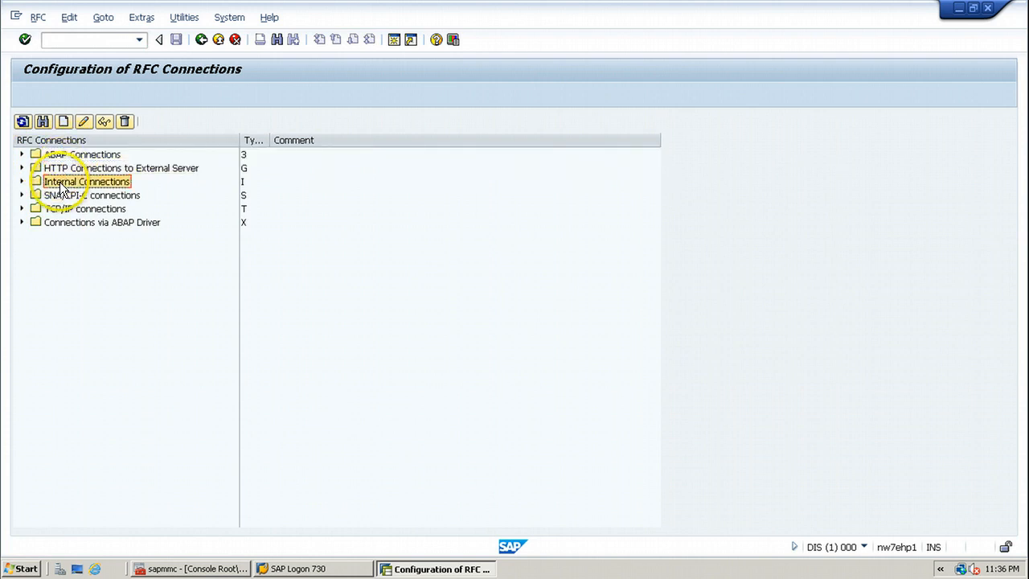
pyautogui.click(92, 195)
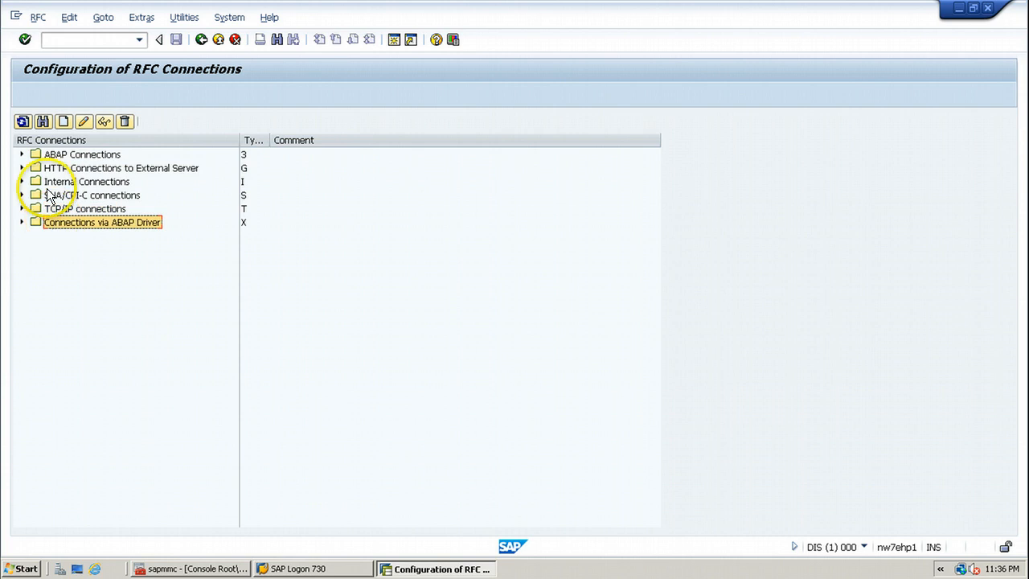
pyautogui.click(82, 153)
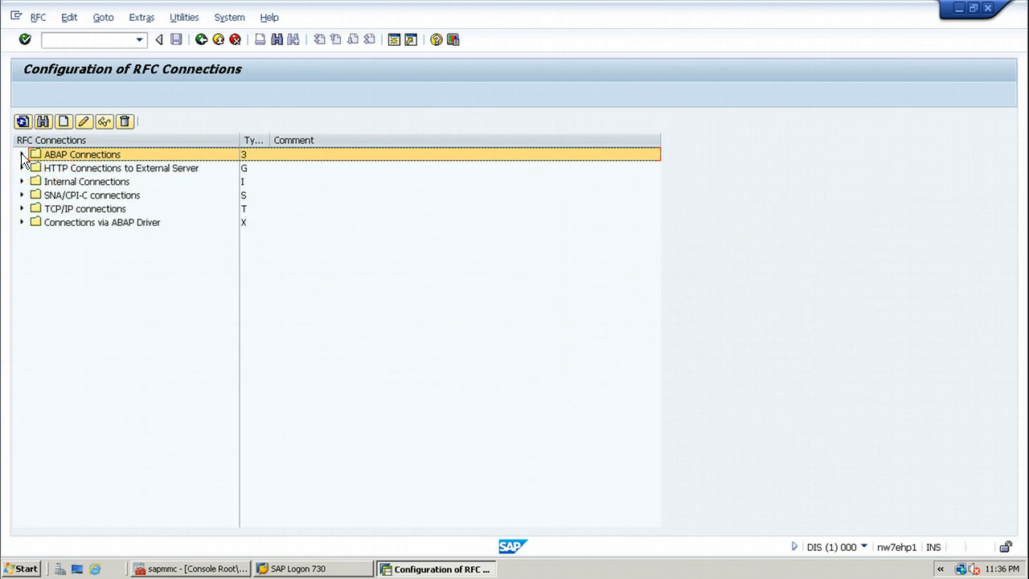
# Step: Expand ABAP Connections to list the DIS, QASCLNT001 and SAPOSS destinations
pyautogui.click(22, 154)
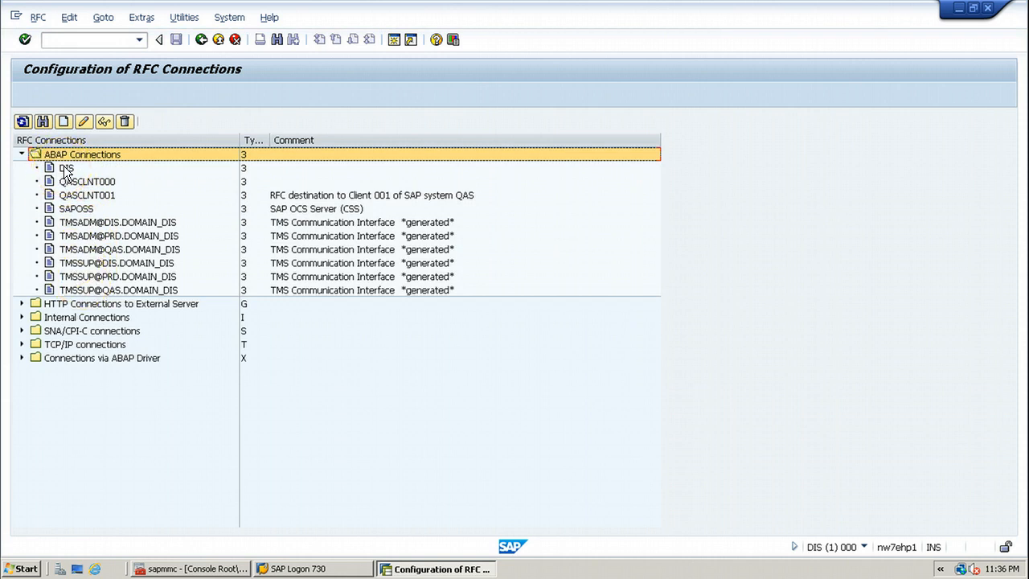
pyautogui.click(66, 167)
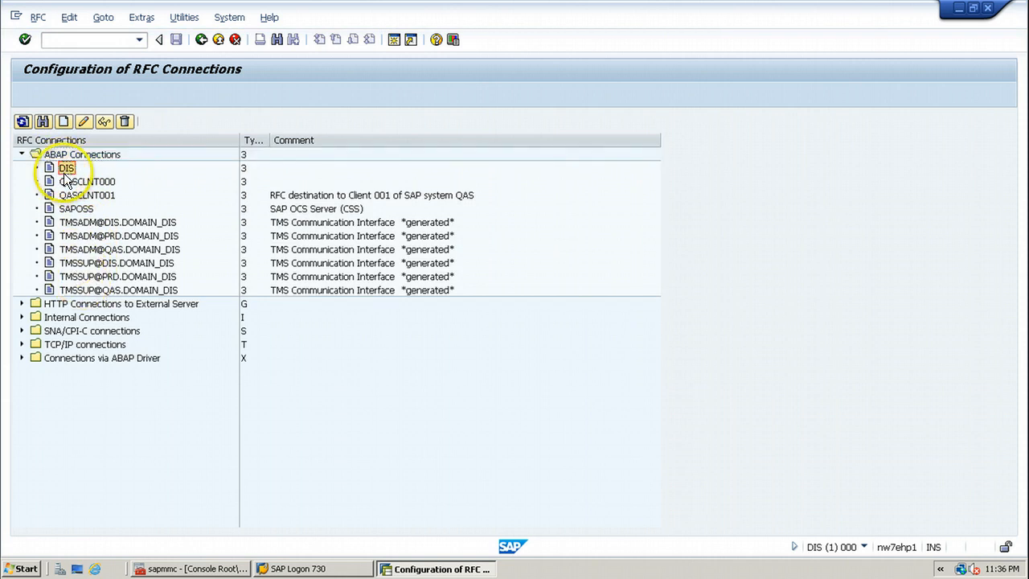
pyautogui.click(87, 195)
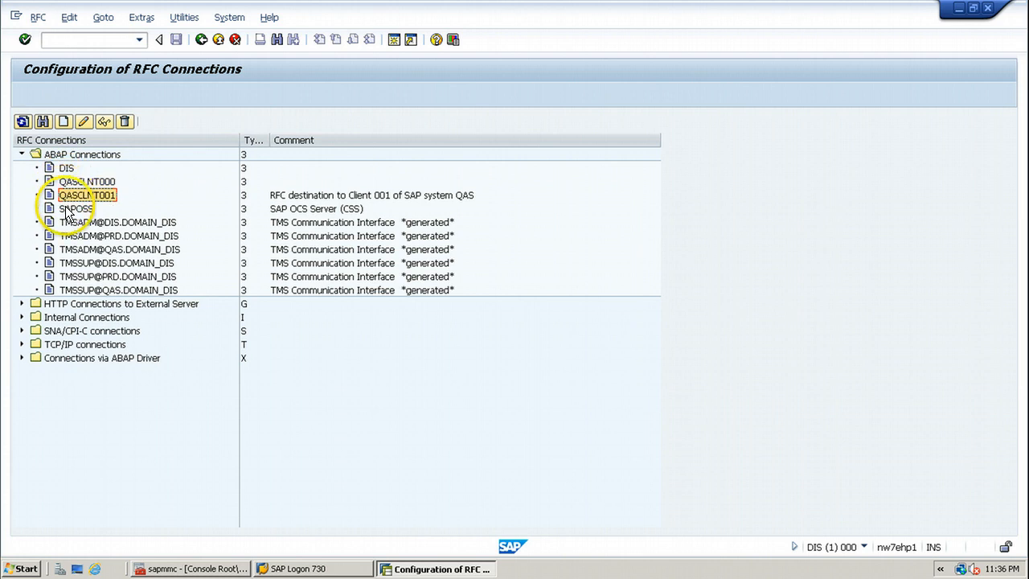
pyautogui.click(75, 208)
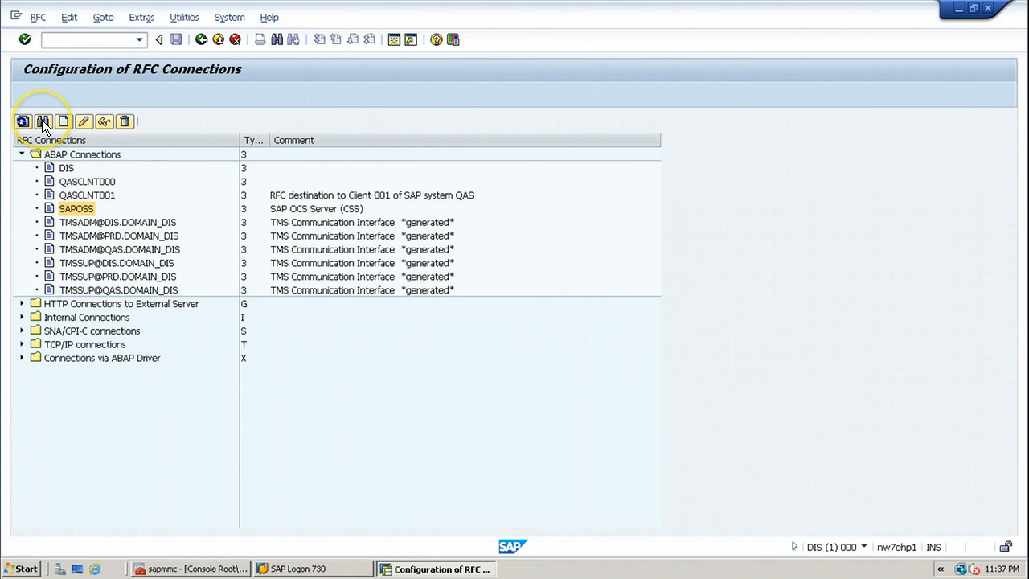
pyautogui.moveTo(136, 159)
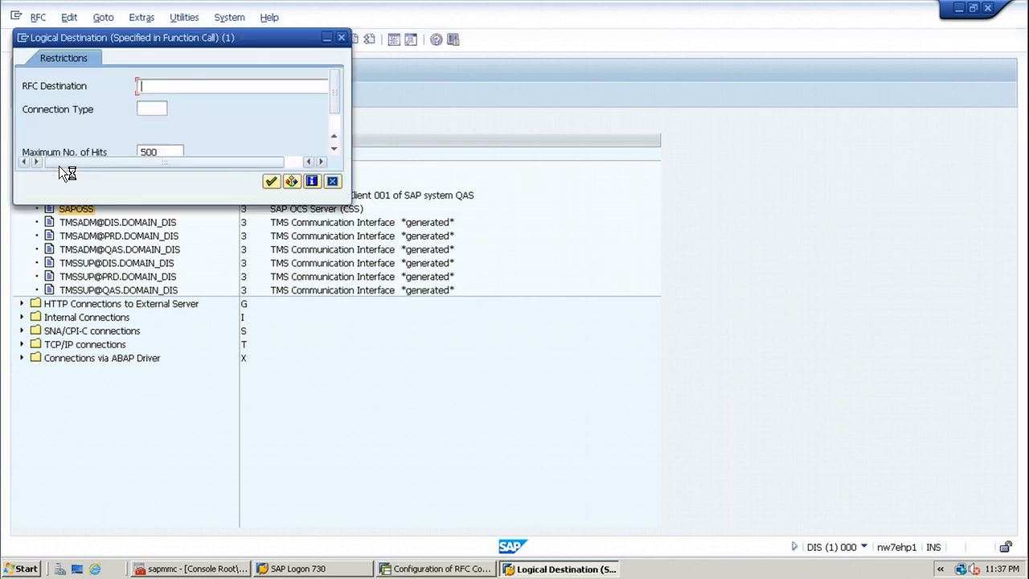
pyautogui.moveTo(198, 40)
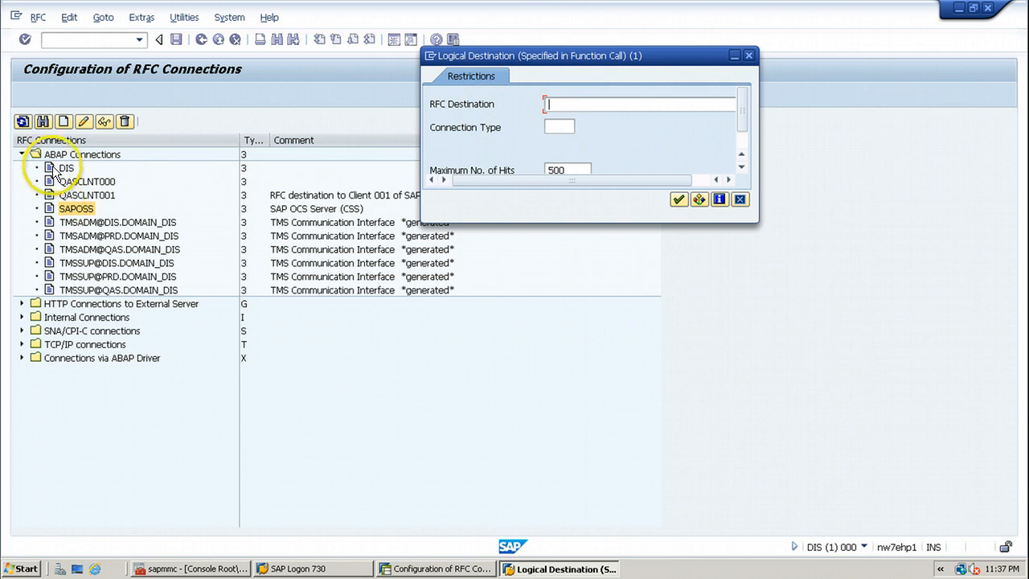
pyautogui.moveTo(52, 281)
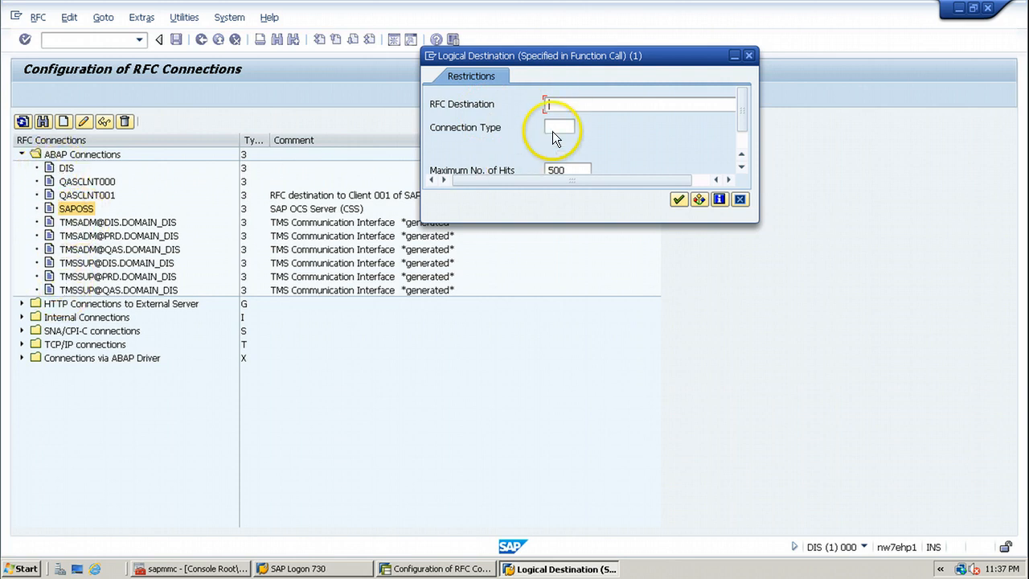
pyautogui.moveTo(574, 104)
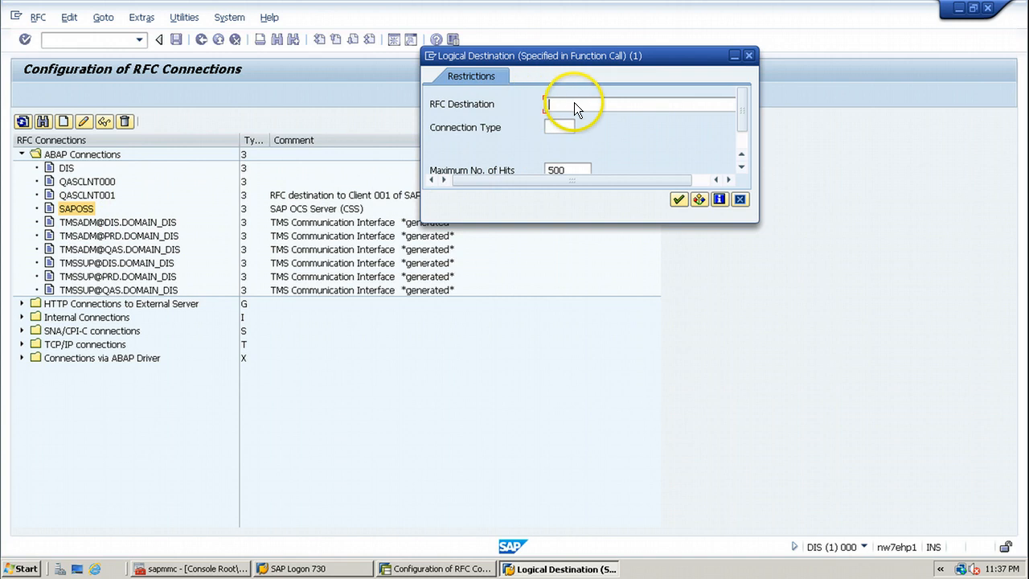
pyautogui.moveTo(751, 80)
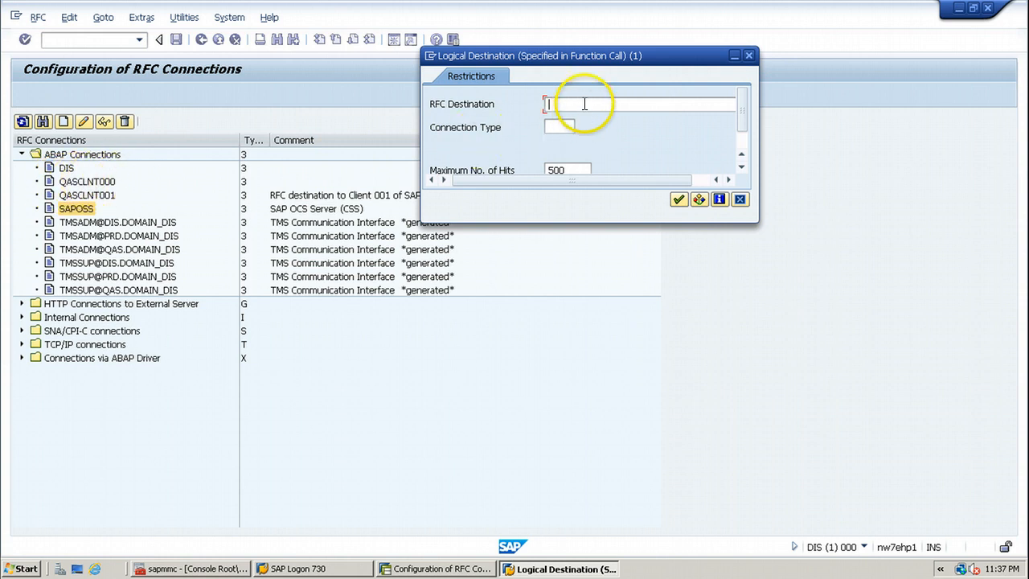
# Step: Search the RFC destinations for QASCLNT000 and execute the search
pyautogui.write('Q')
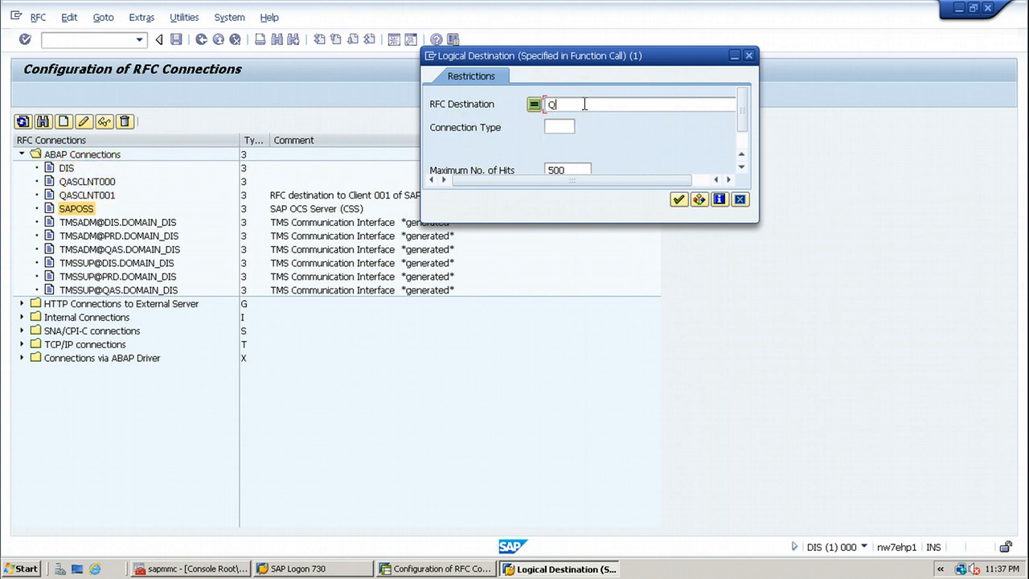
pyautogui.write('ASC')
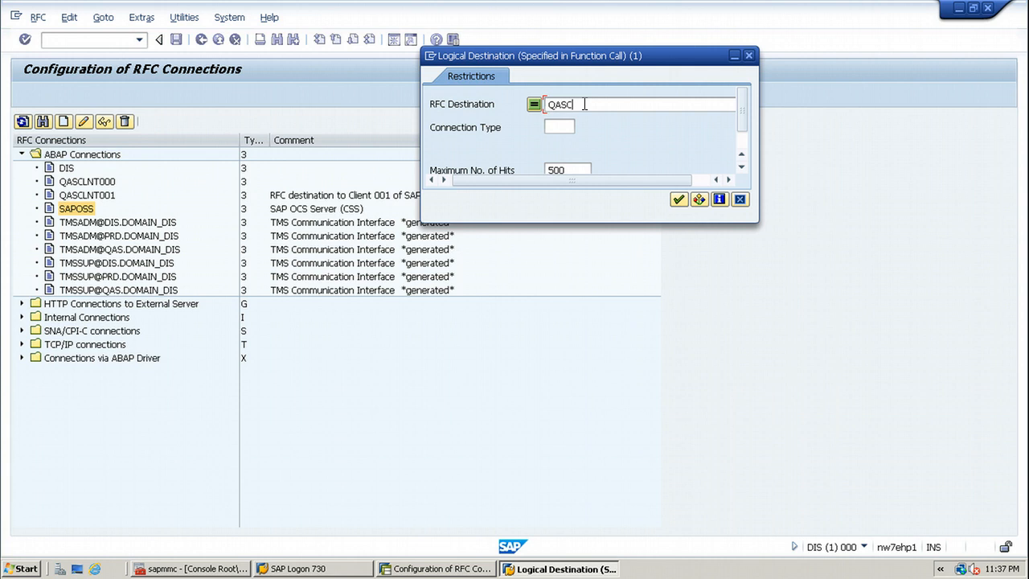
pyautogui.write('LNT000')
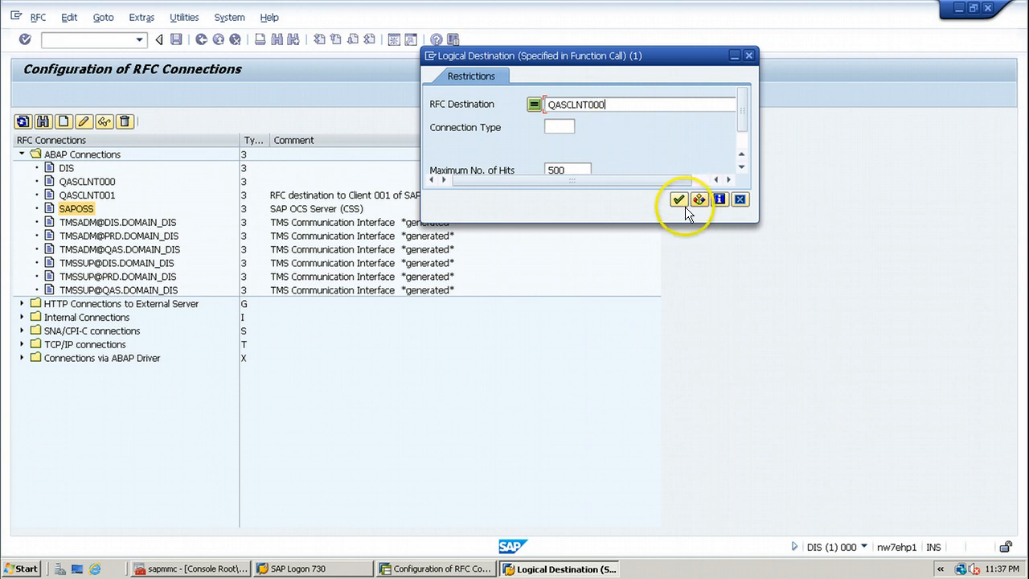
pyautogui.click(678, 200)
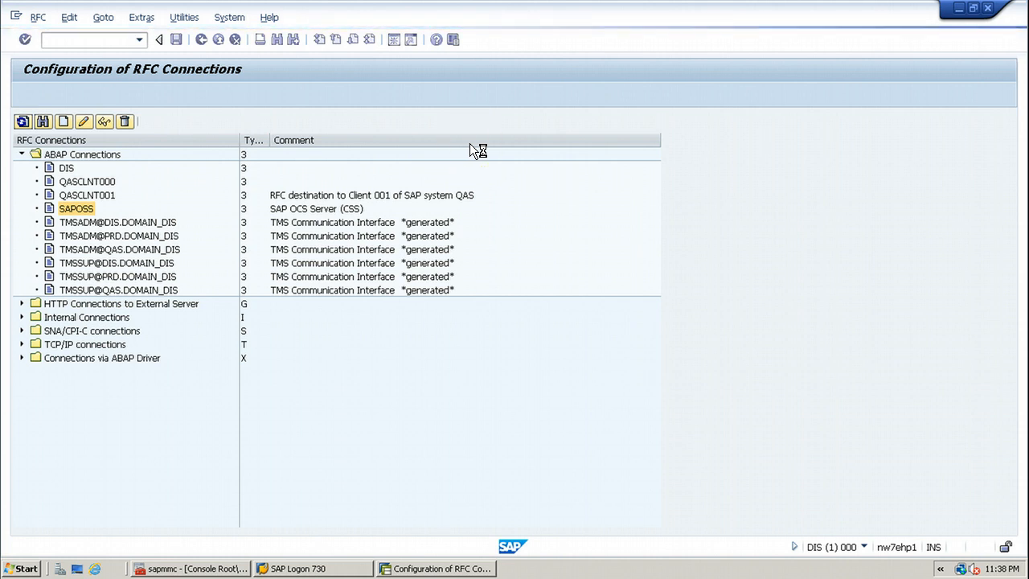
# Step: Open QASCLNT000's destination details and switch them to change mode
pyautogui.doubleClick(87, 181)
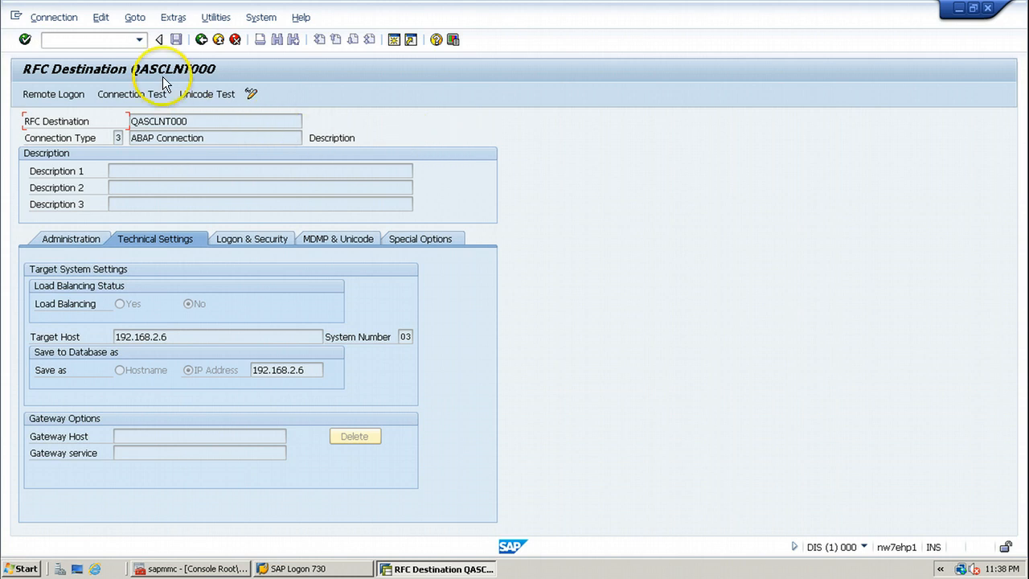
pyautogui.moveTo(252, 96)
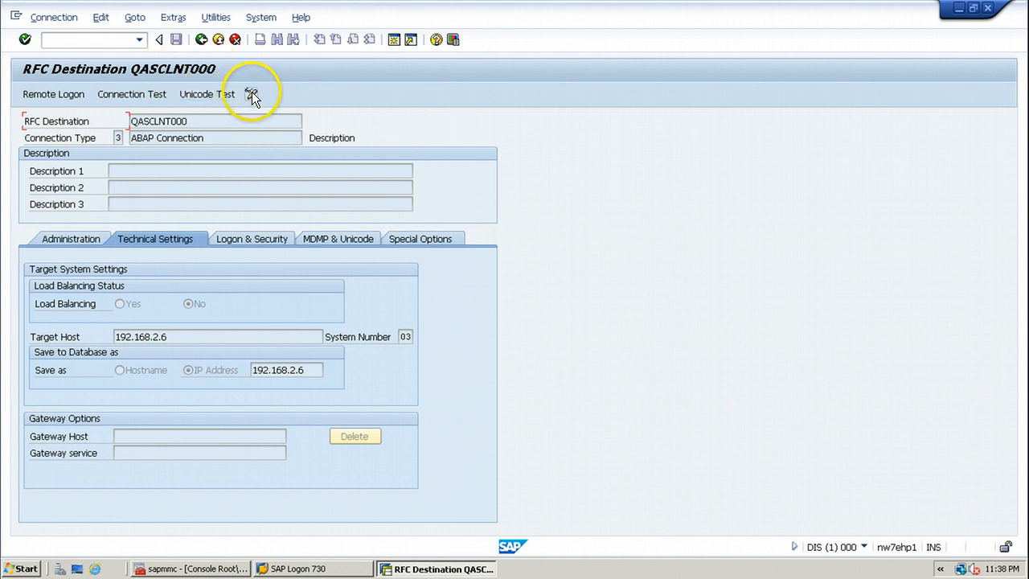
pyautogui.moveTo(251, 94)
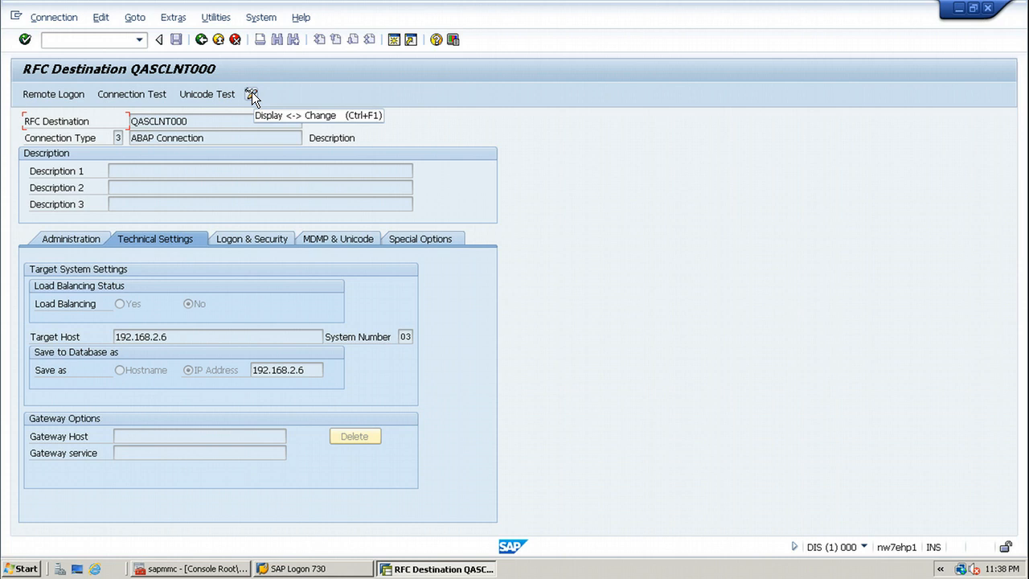
pyautogui.click(252, 94)
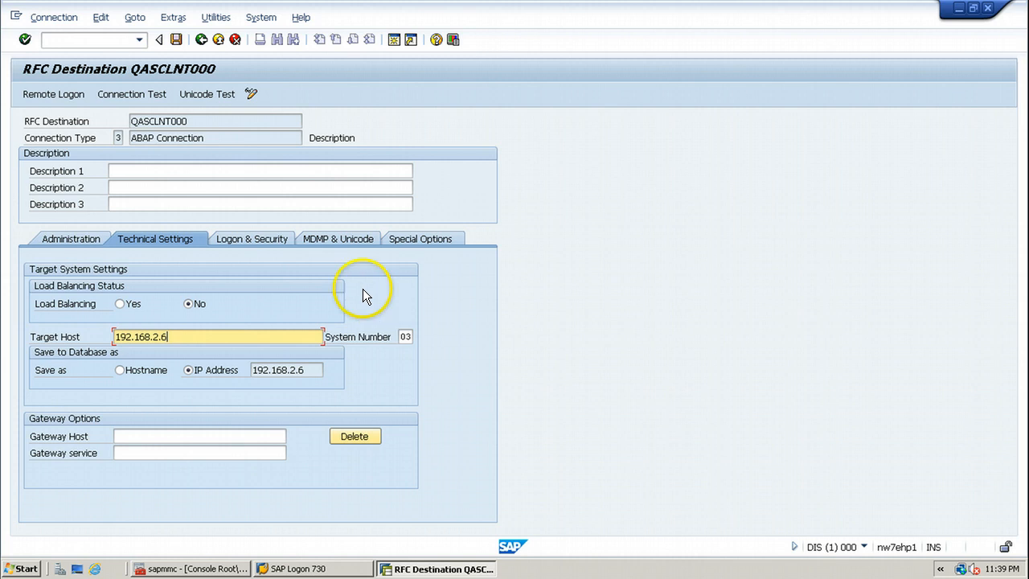
pyautogui.moveTo(84, 165)
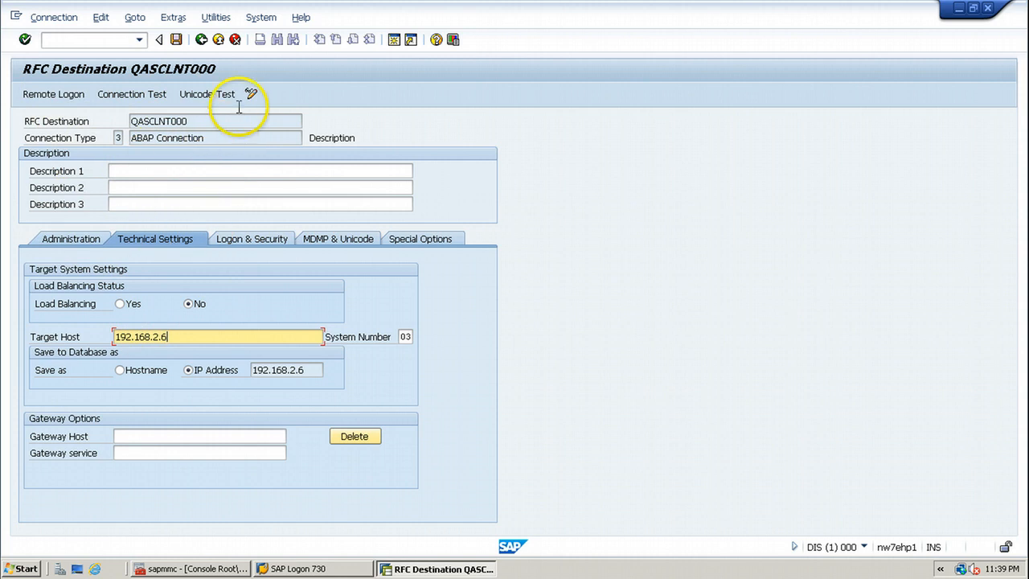
# Step: Copy the destination via Connection > Copy to a new destination named QASCLNT999
pyautogui.click(53, 16)
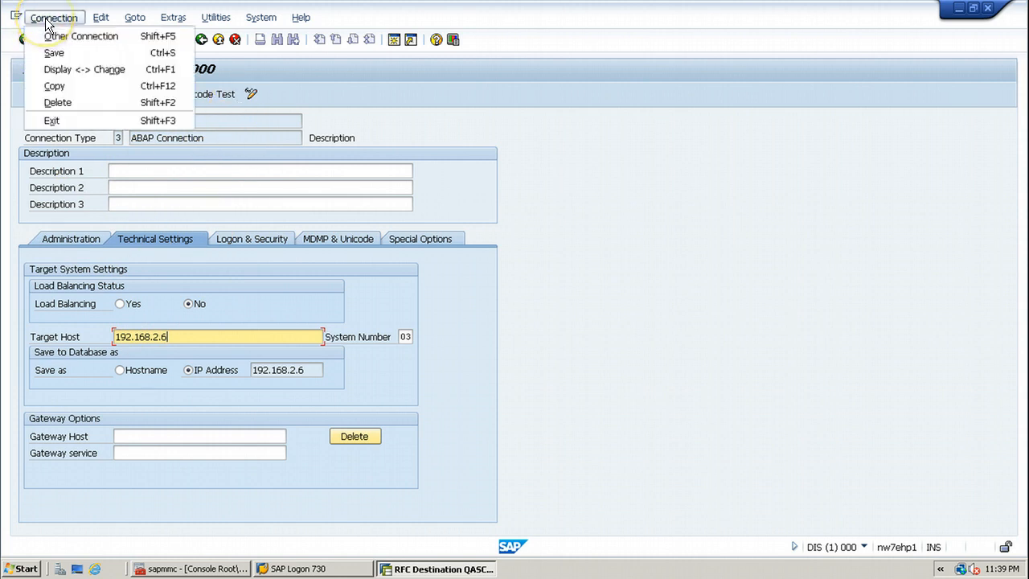
pyautogui.moveTo(55, 85)
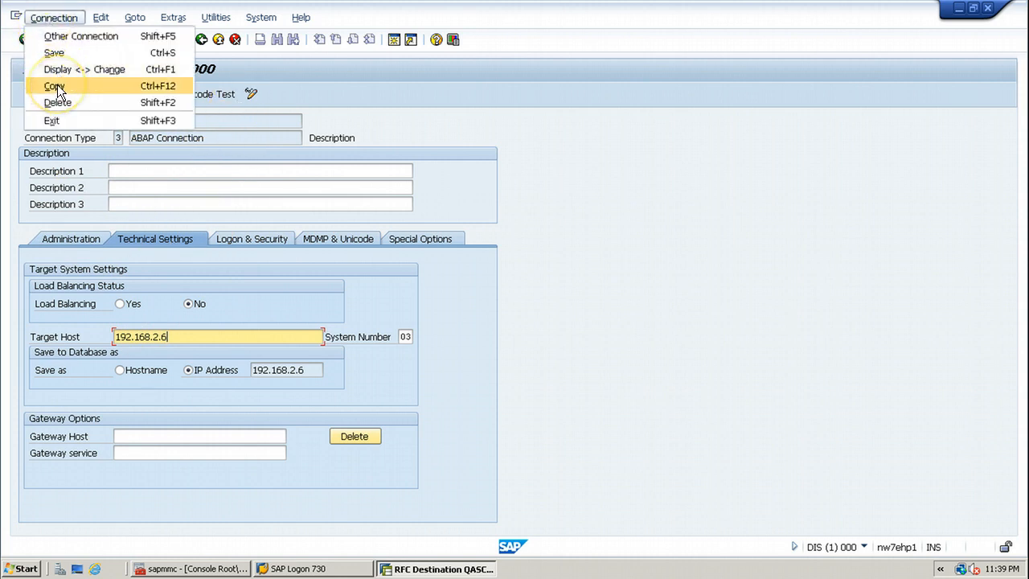
pyautogui.click(55, 86)
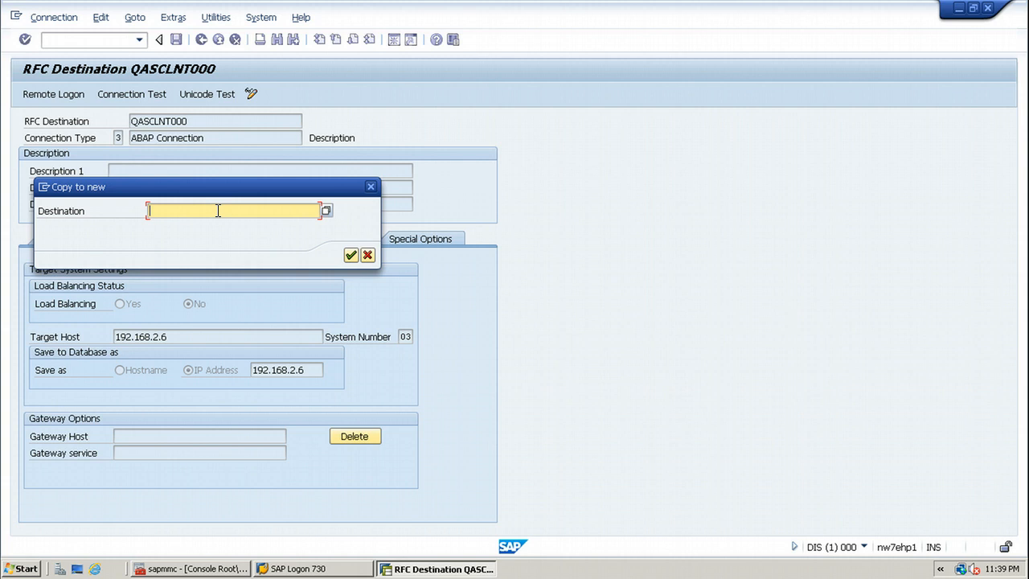
pyautogui.write('QASCLNT999')
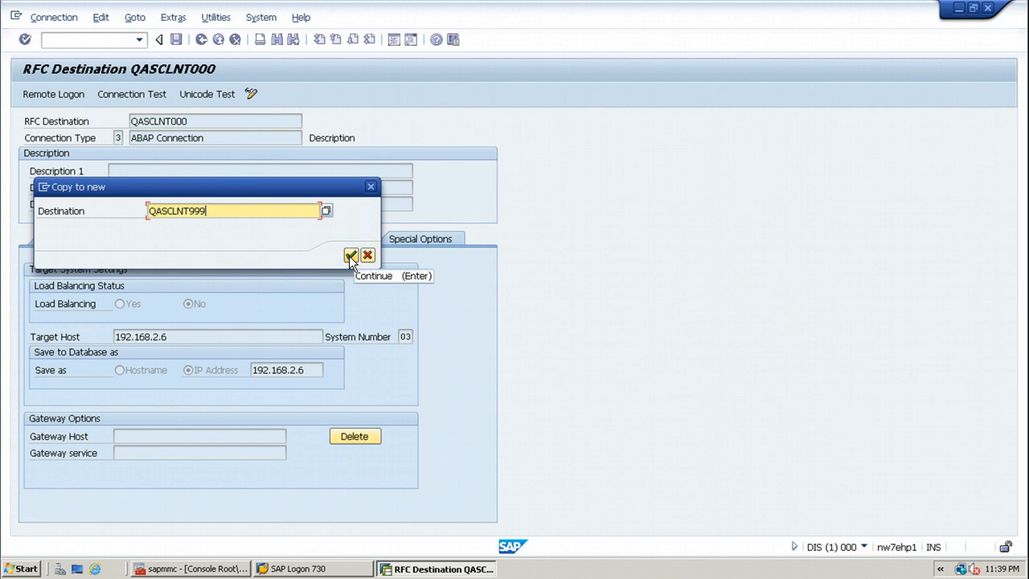
pyautogui.click(351, 255)
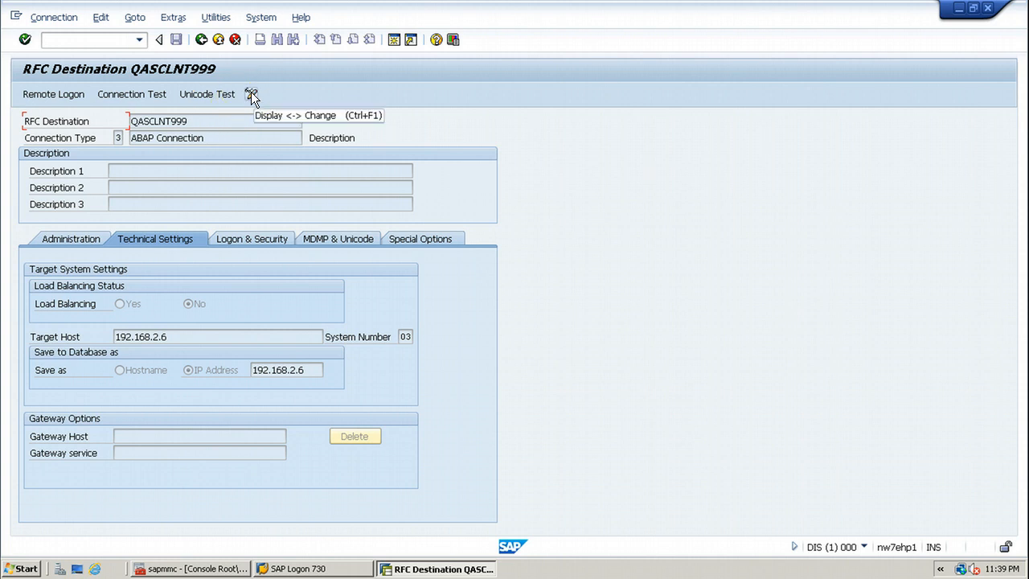
# Step: Replace QASCLNT999's target host IP 192.168.2.6 with the hostname nw7ehp1
pyautogui.click(252, 94)
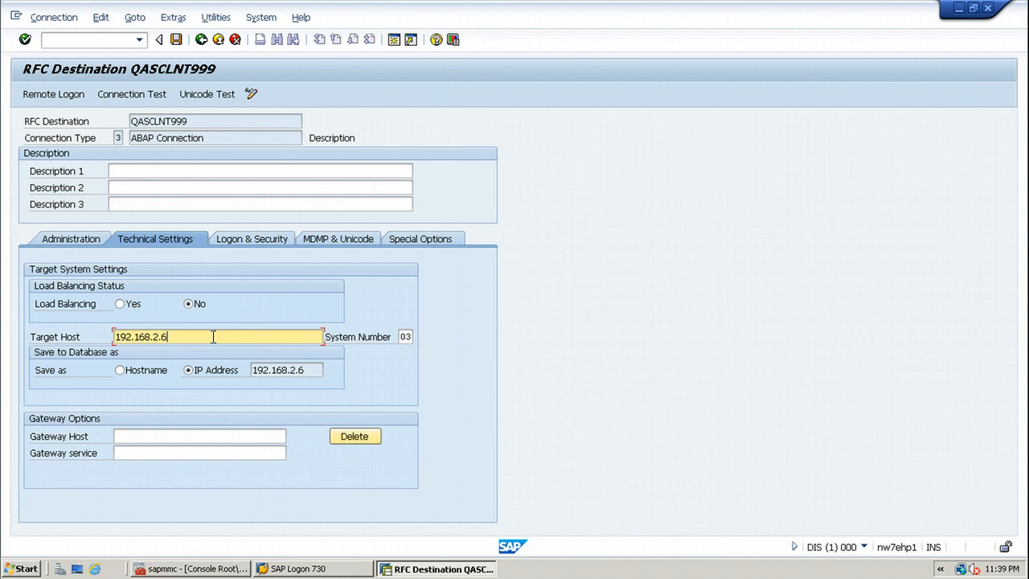
pyautogui.press('Backspace')
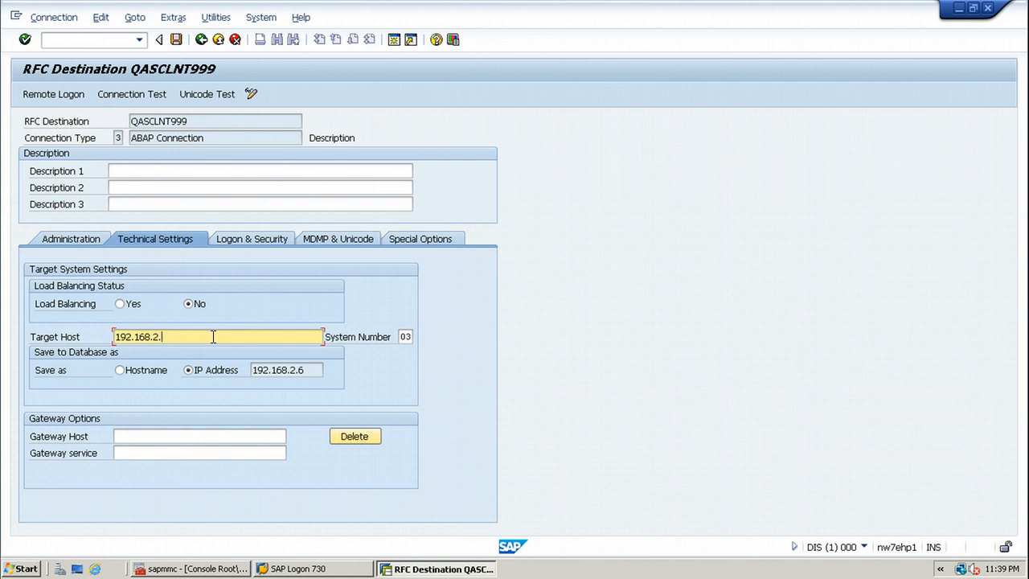
pyautogui.press('BackSpace')
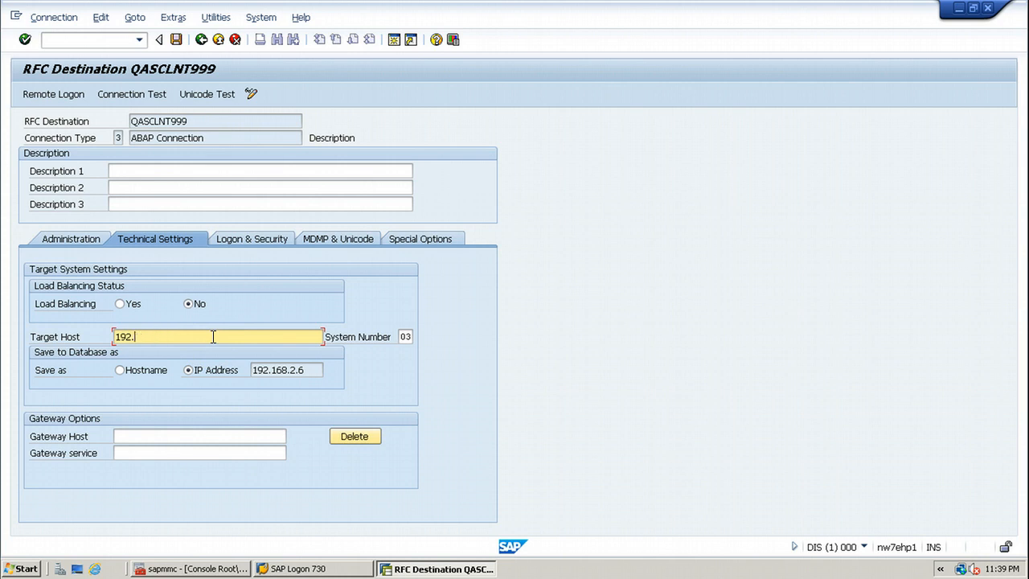
pyautogui.write('nw7e')
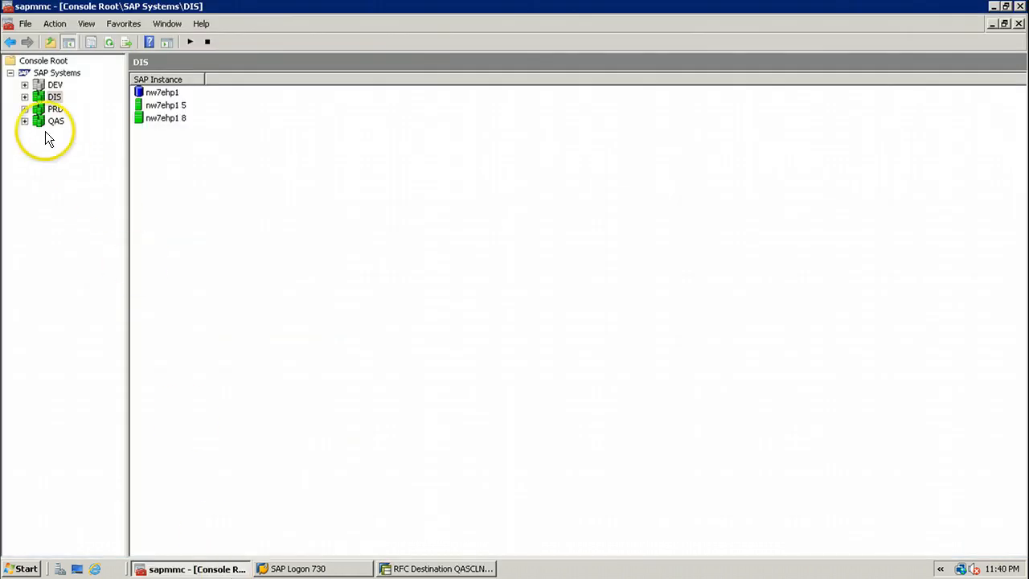
pyautogui.click(24, 121)
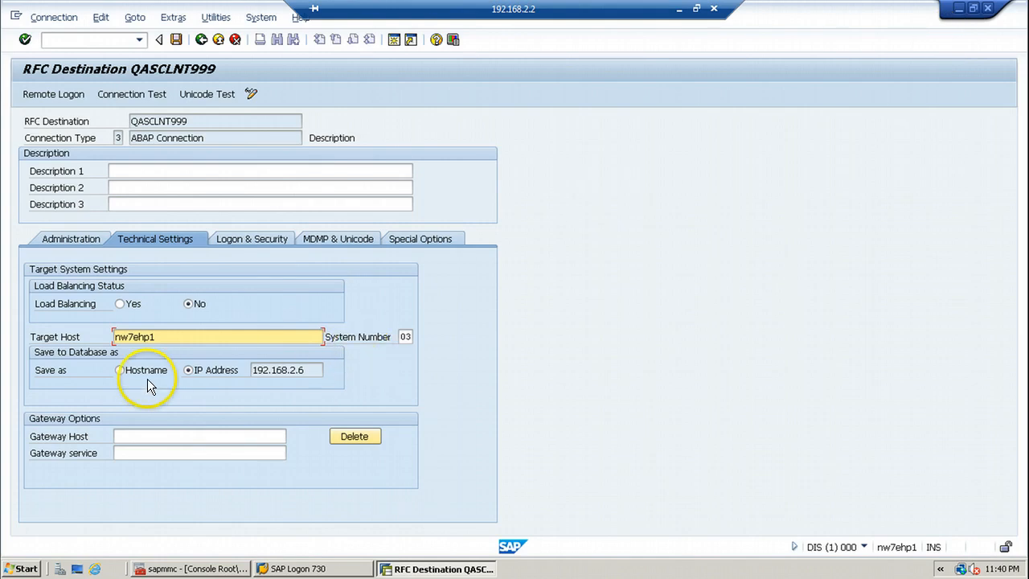
# Step: Resolve the target host to nw7ehp1.itl.net and save it to the database as IP address 192.168.2.2
pyautogui.click(119, 370)
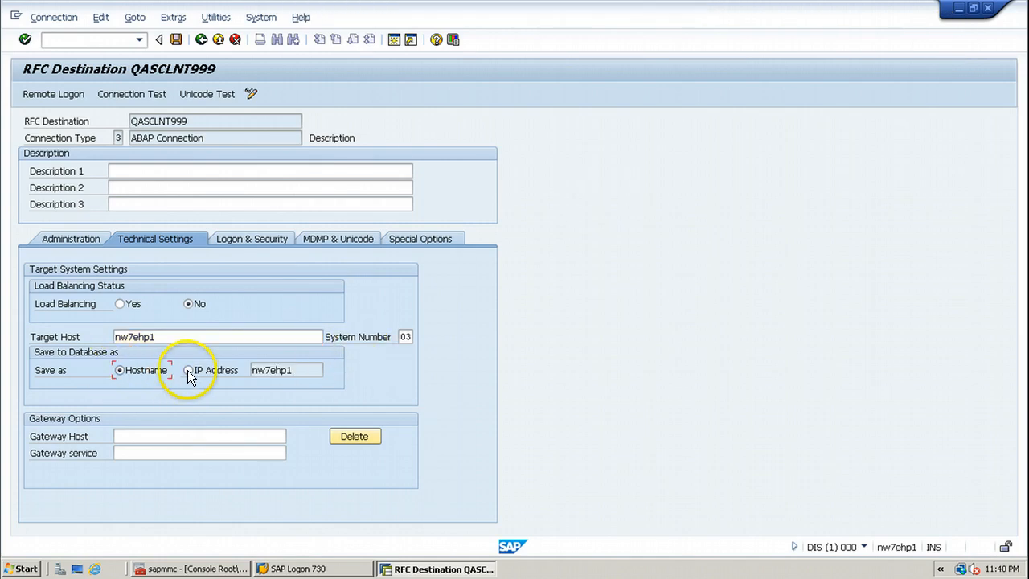
pyautogui.click(188, 369)
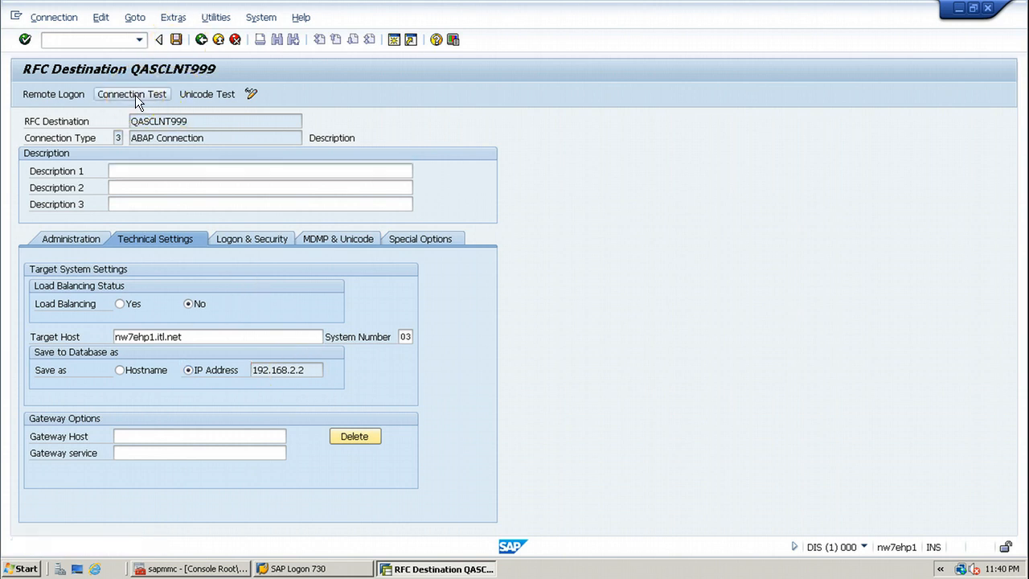
# Step: Run the connection test for QASCLNT999, confirm logon and transfer timings, and return
pyautogui.click(131, 94)
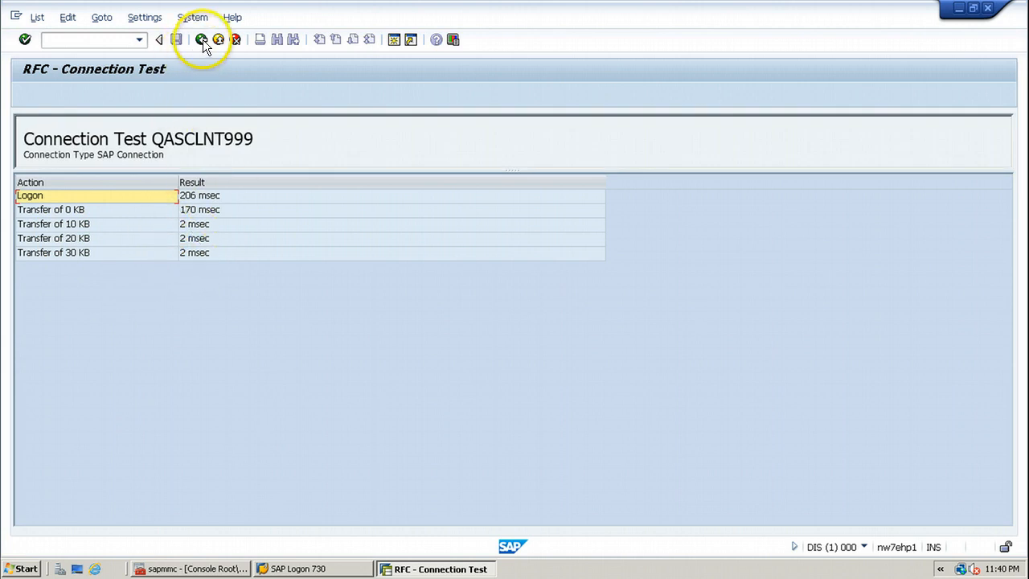
pyautogui.click(201, 40)
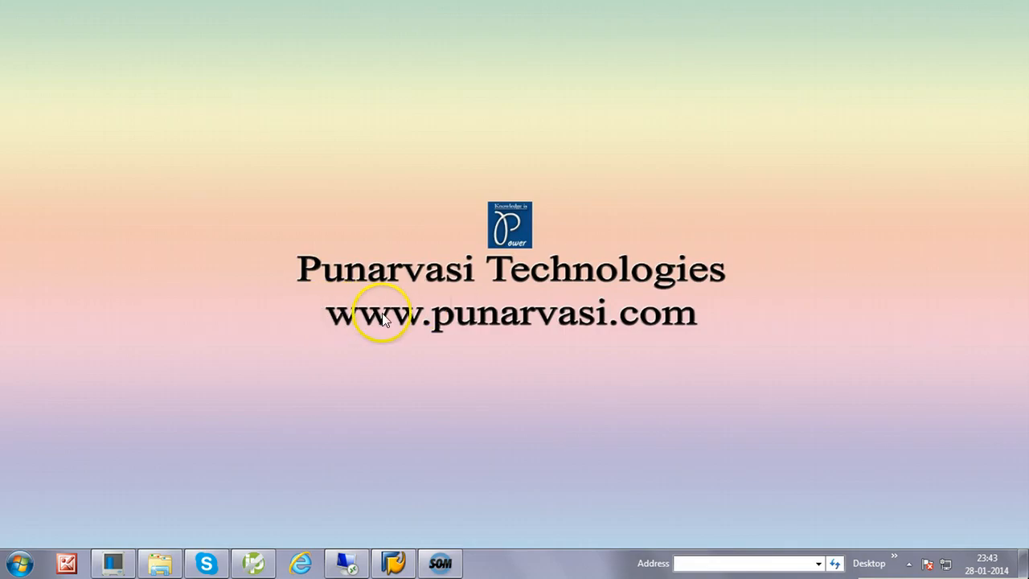
pyautogui.moveTo(658, 334)
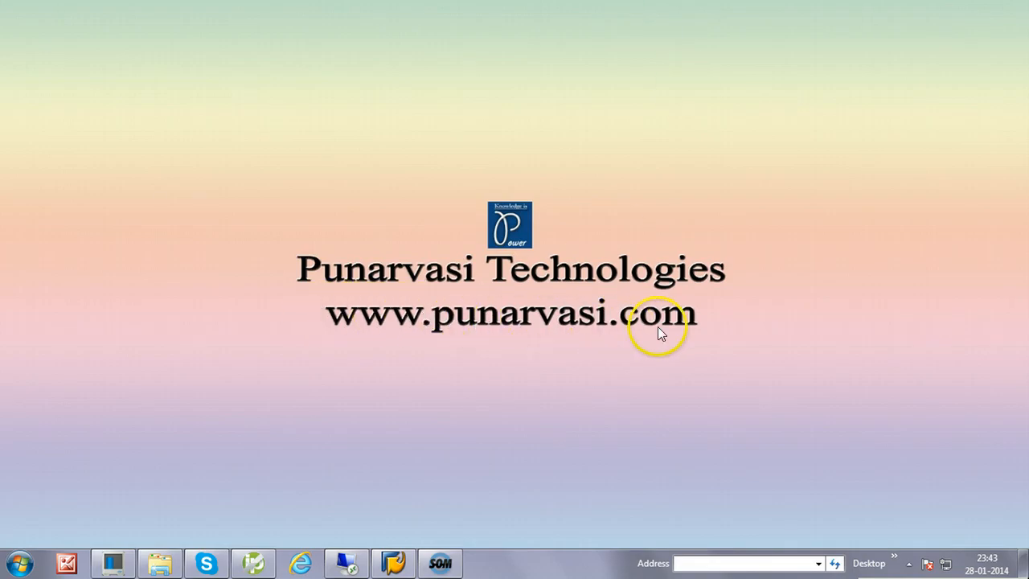
pyautogui.moveTo(678, 241)
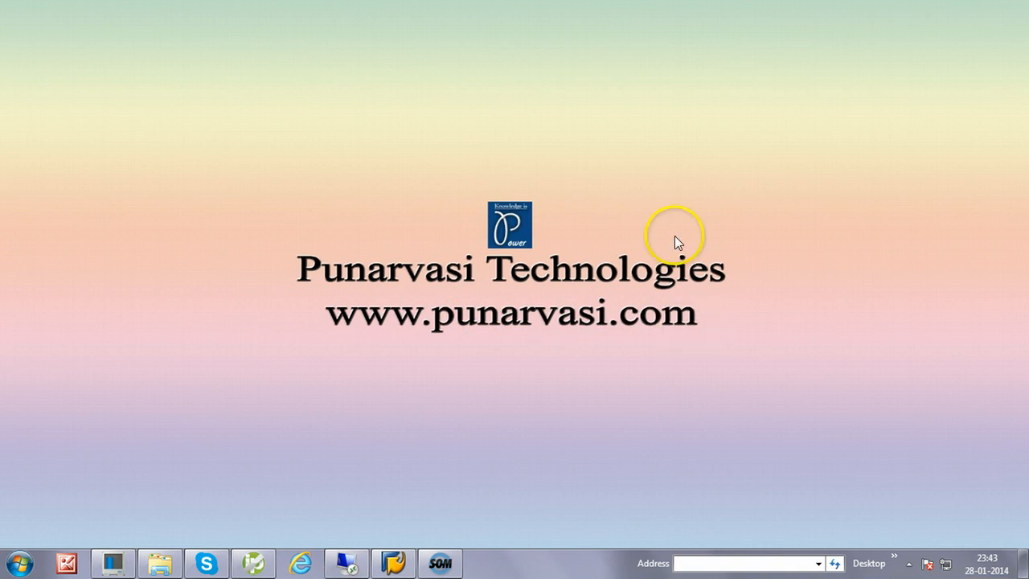
pyautogui.moveTo(559, 201)
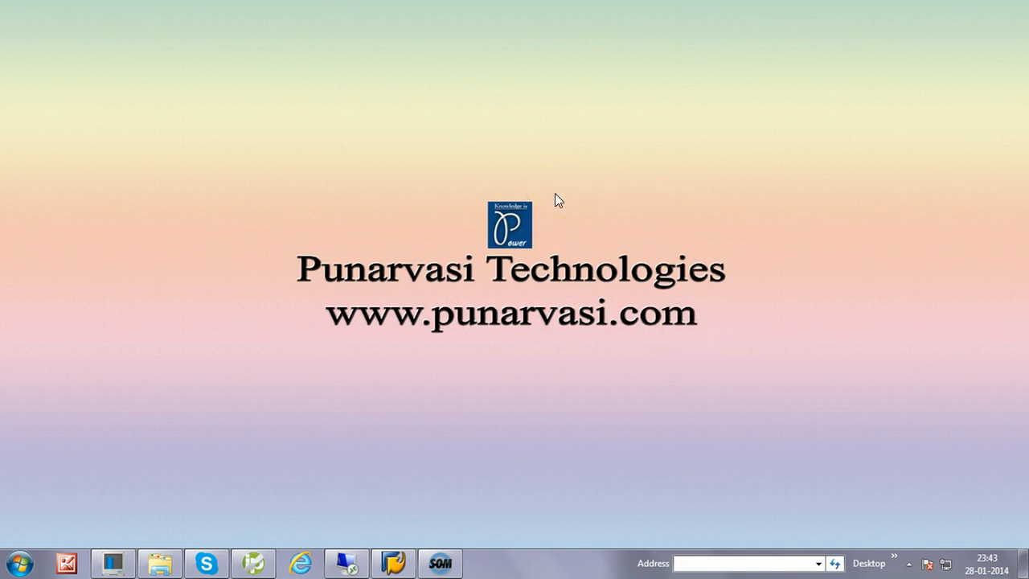